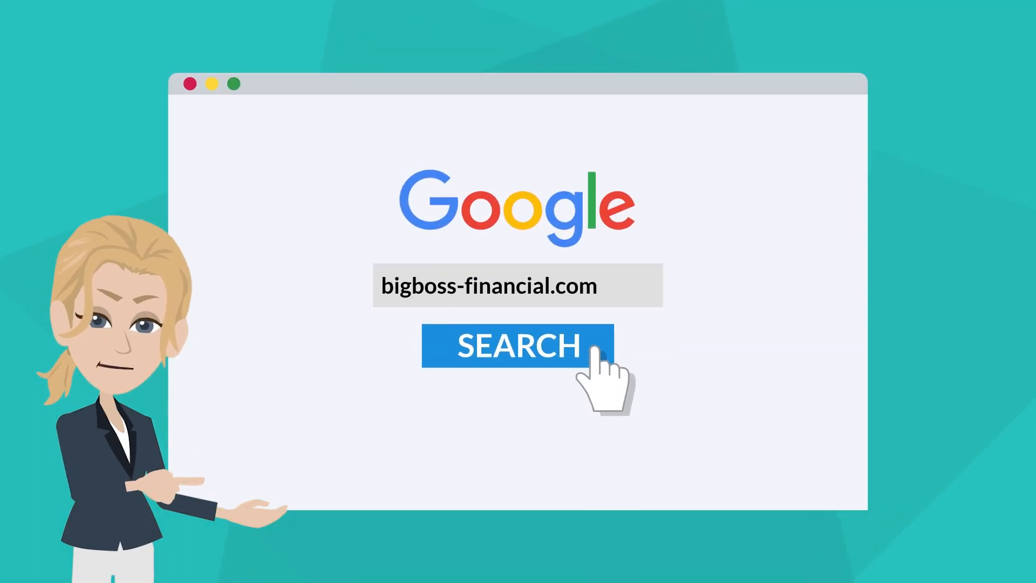
- Search bigboss-financial.com in Google and download MT4 from the site's Platform menu
click(519, 349)
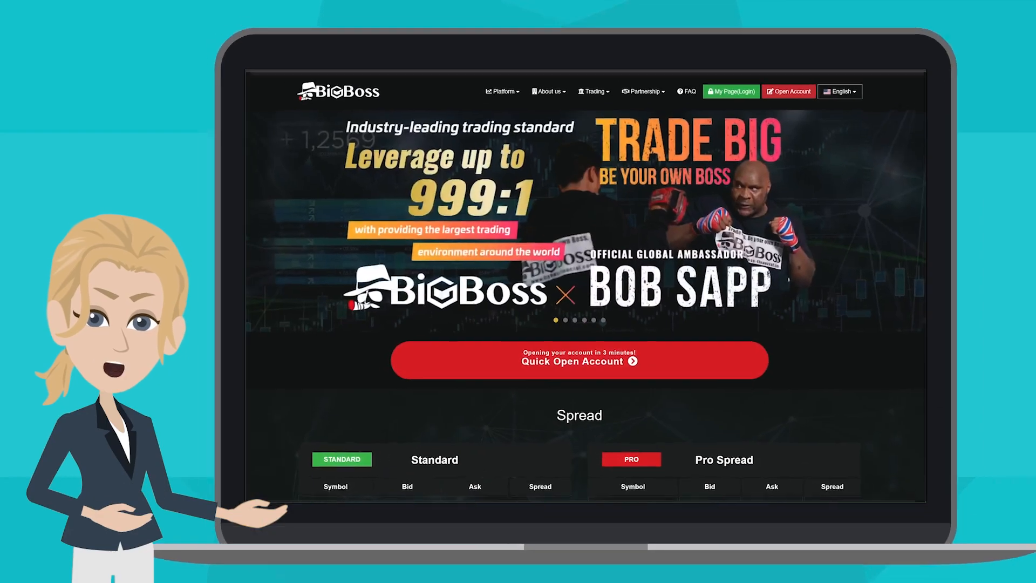
click(502, 91)
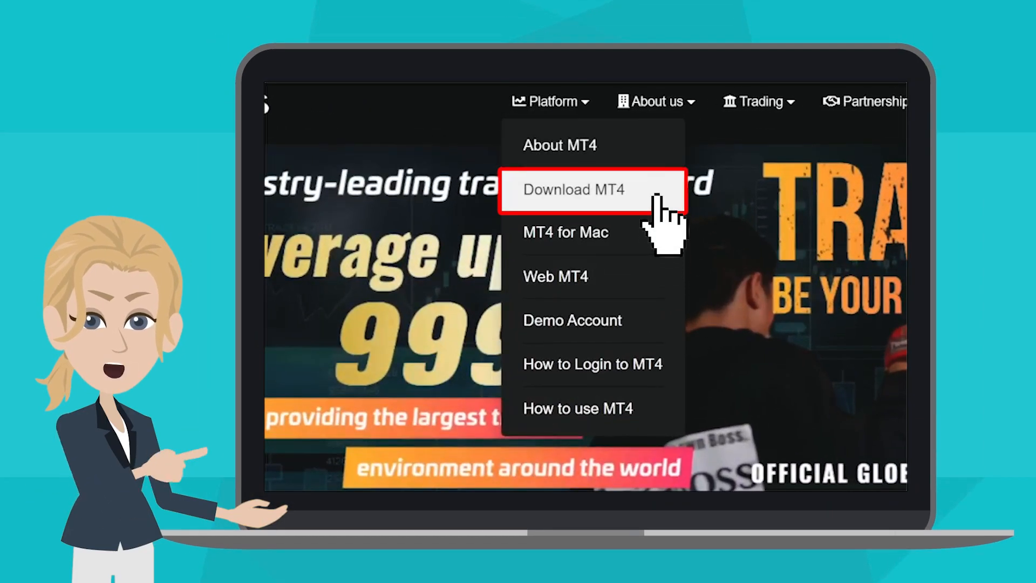
click(574, 190)
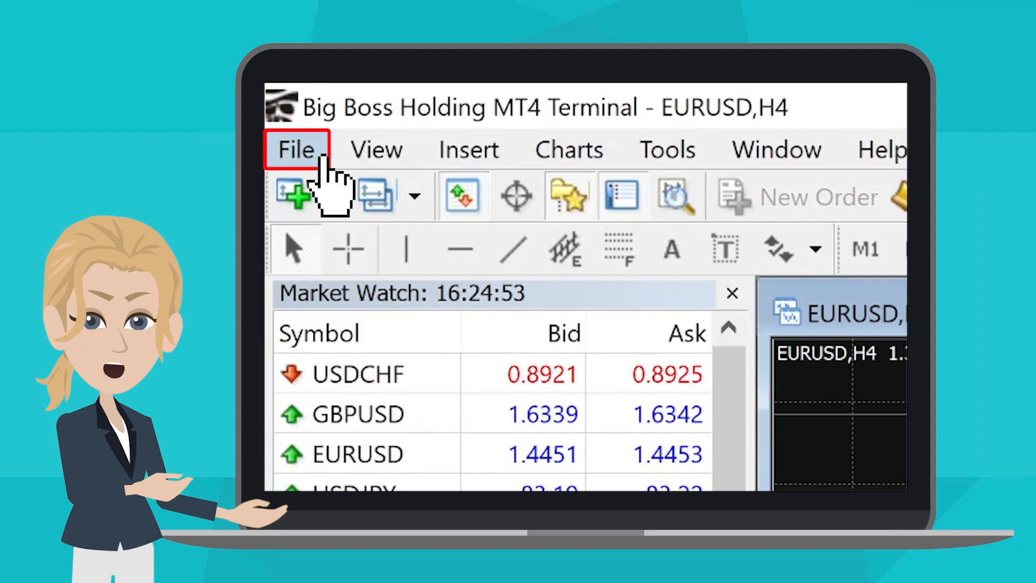
- Start opening a new trading account from the terminal's File menu
click(296, 149)
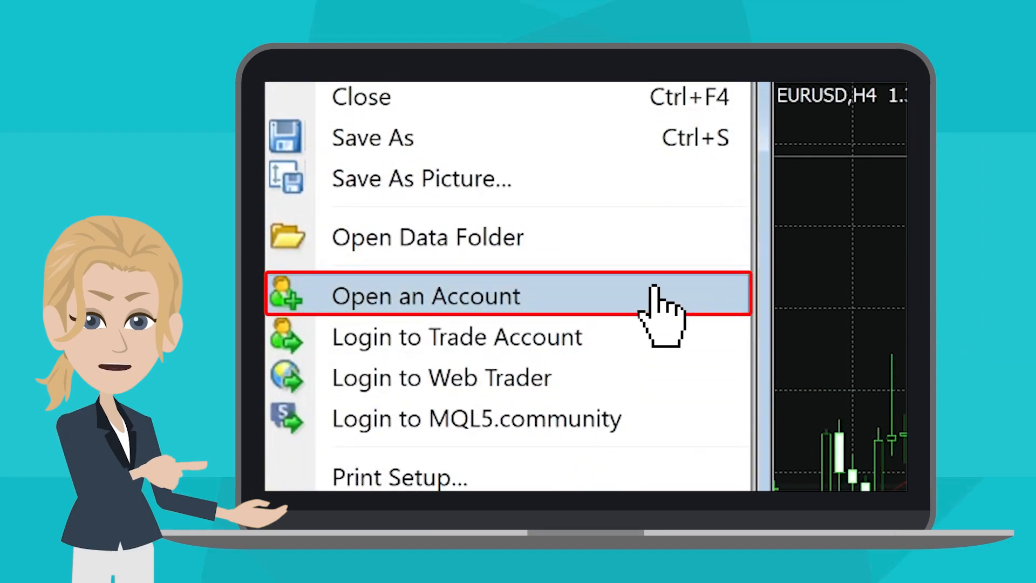
click(426, 296)
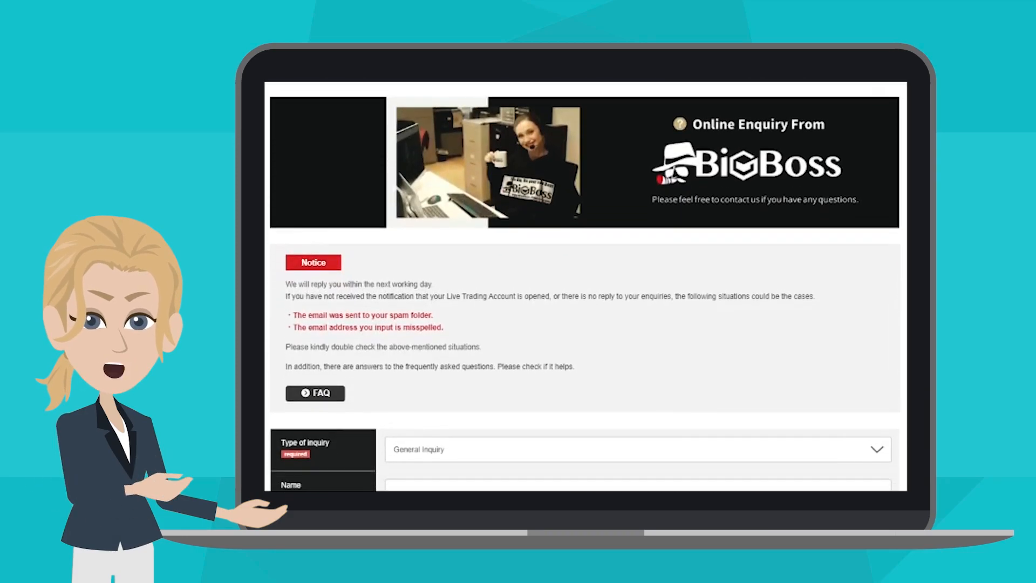
- Scroll the Online Enquiry page down to its contact form fields
scroll(down, 3)
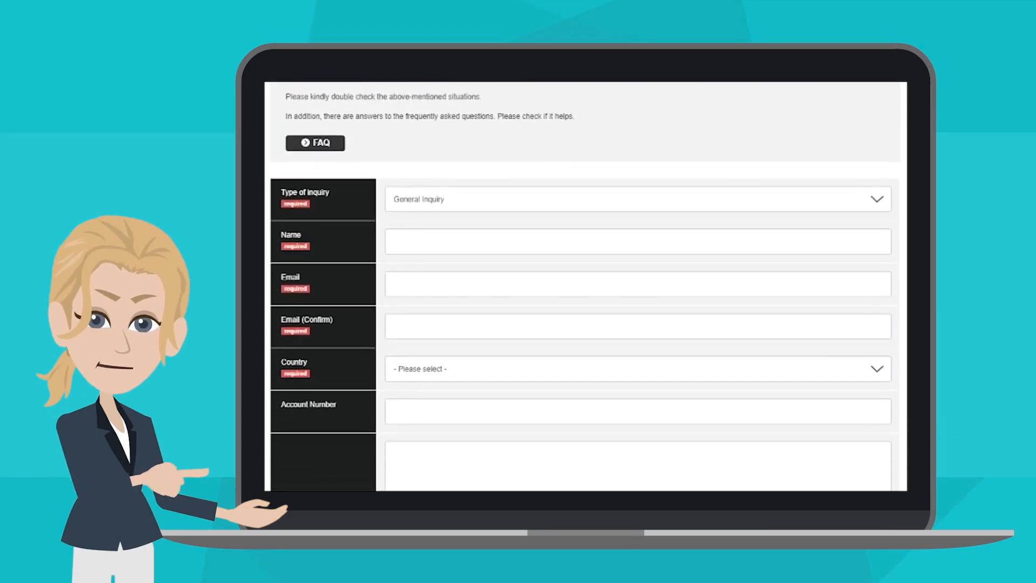
scroll(down, 3)
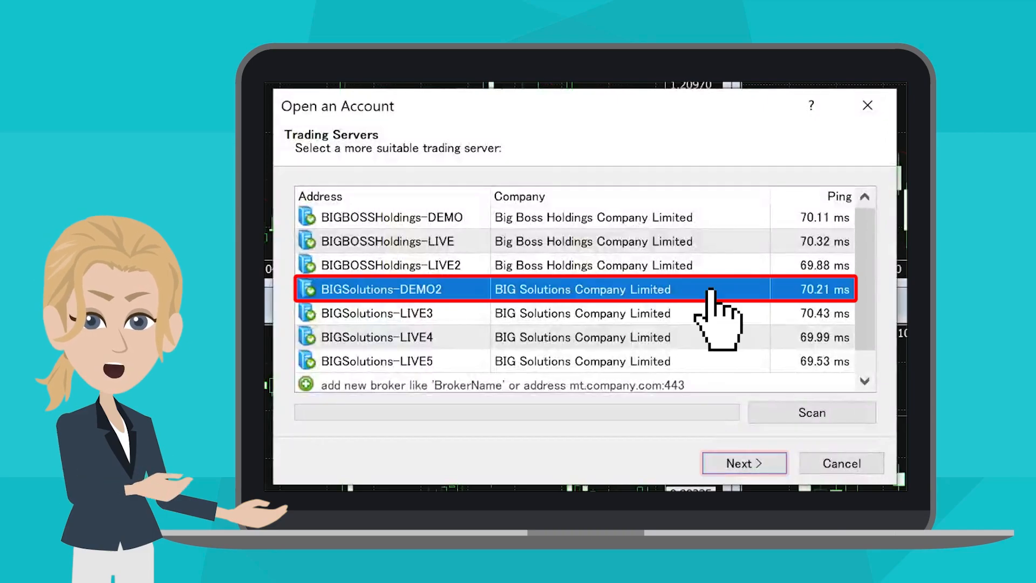
- Continue with the BIGSolutions-DEMO2 server and choose a new demo account
click(745, 463)
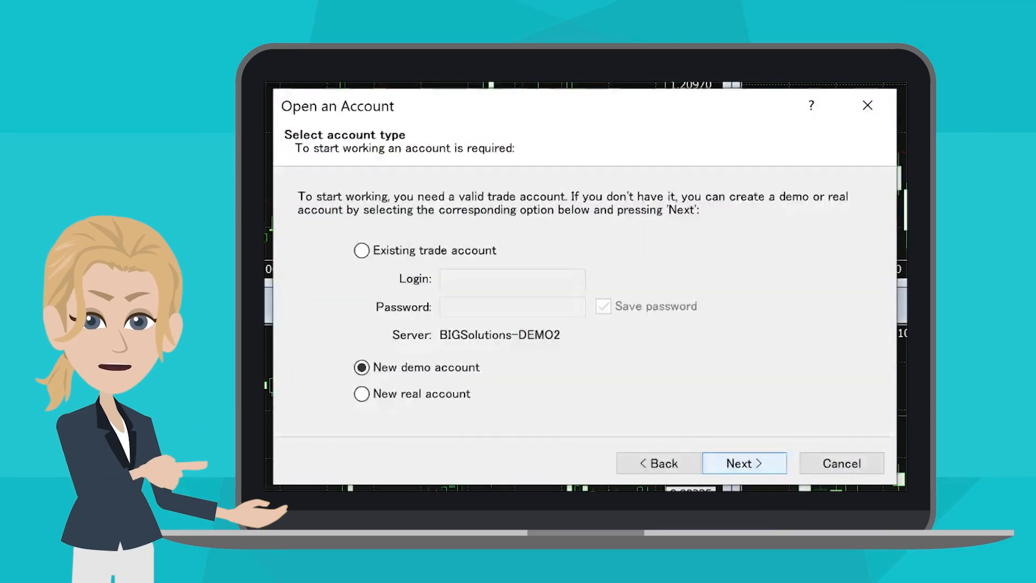
click(362, 367)
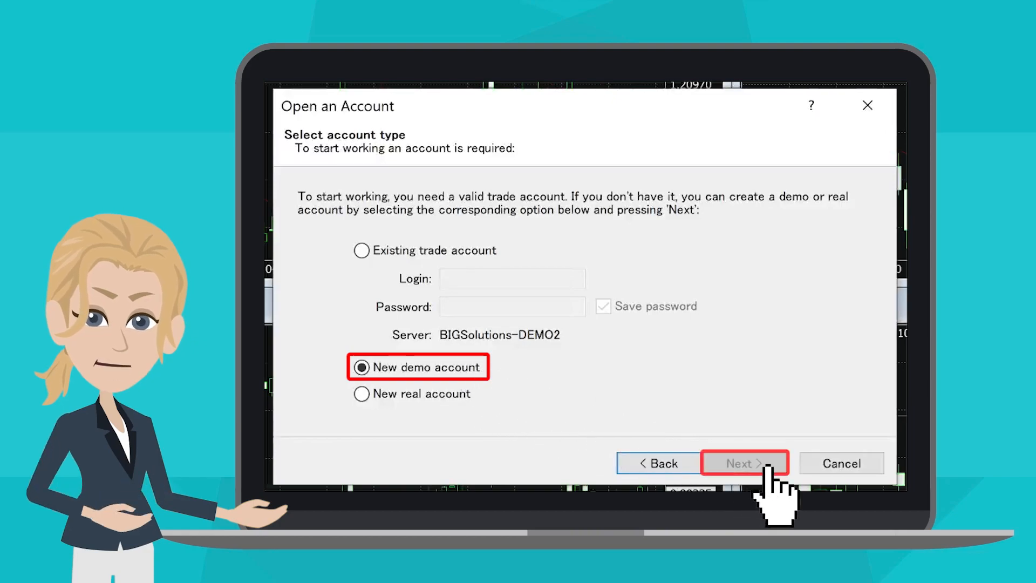
click(745, 463)
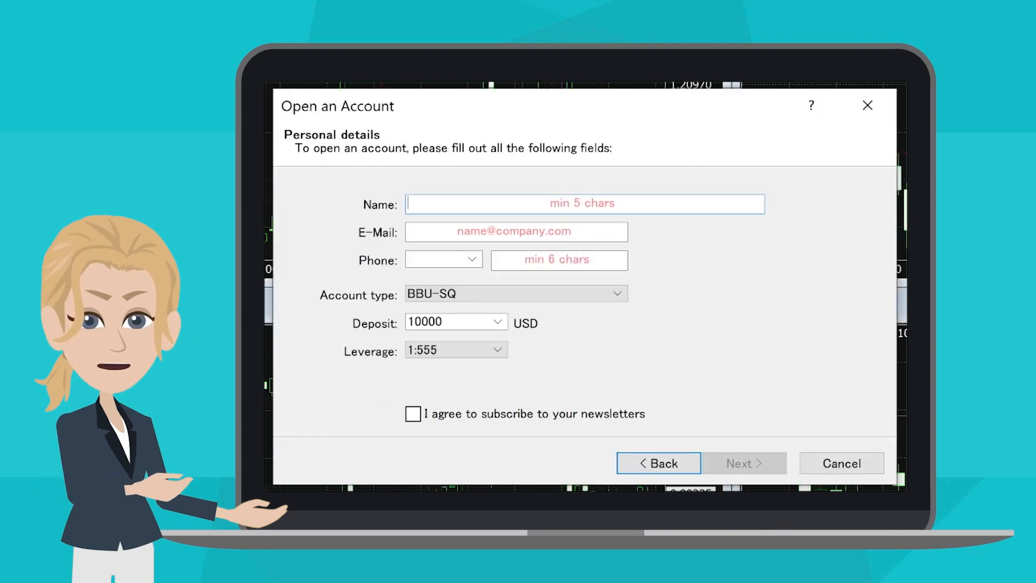
- Enter the name 'Amy Ada' and phone 00112233, then view the account type options
text(Amy Adams)
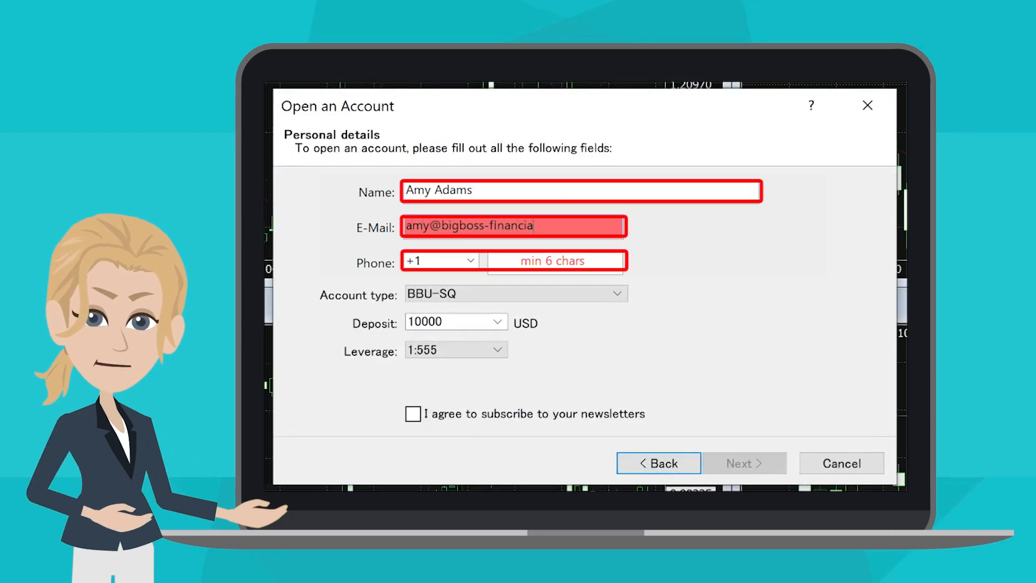
text(00112233)
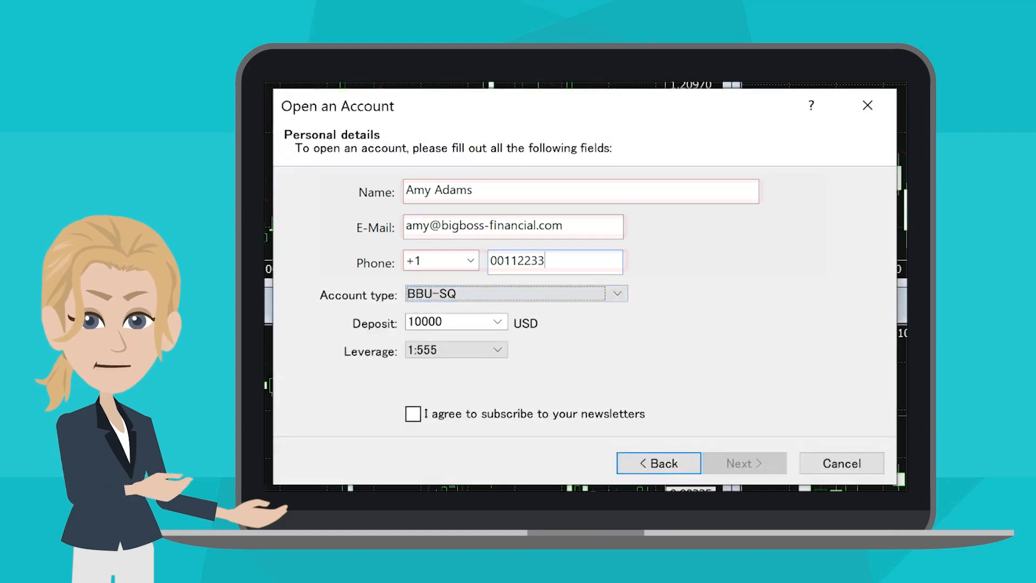
click(616, 294)
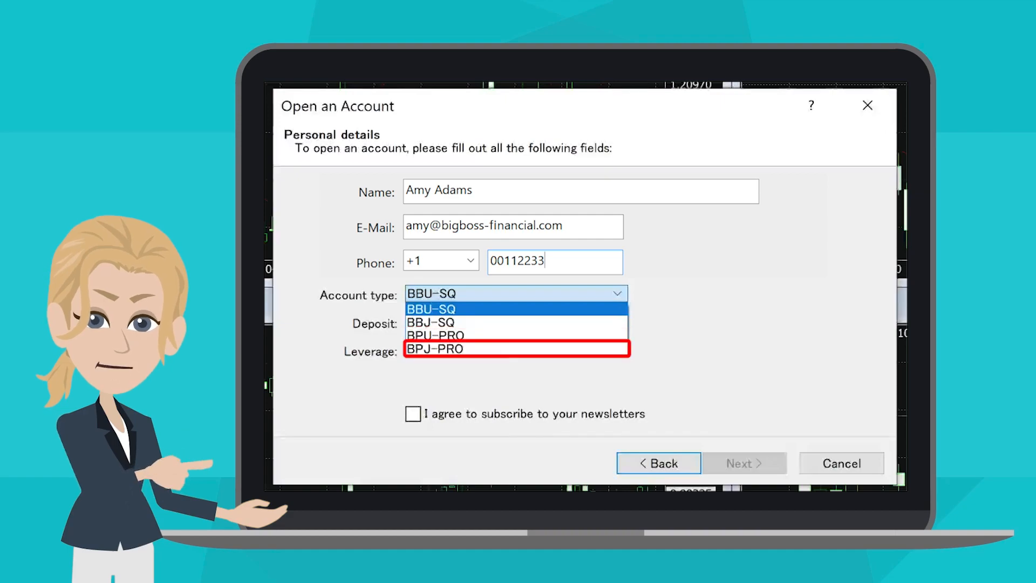
click(432, 308)
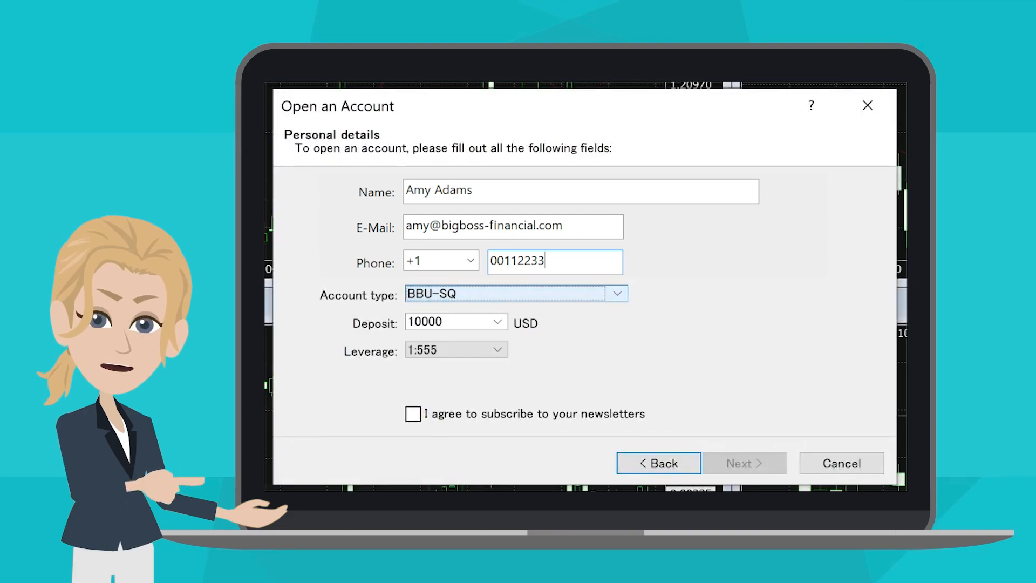
click(497, 322)
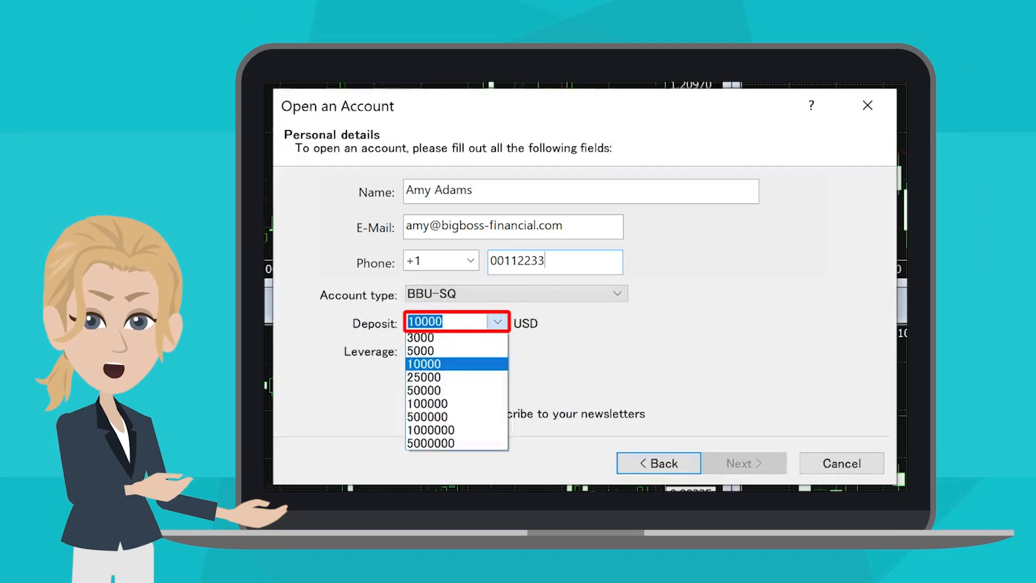
click(495, 350)
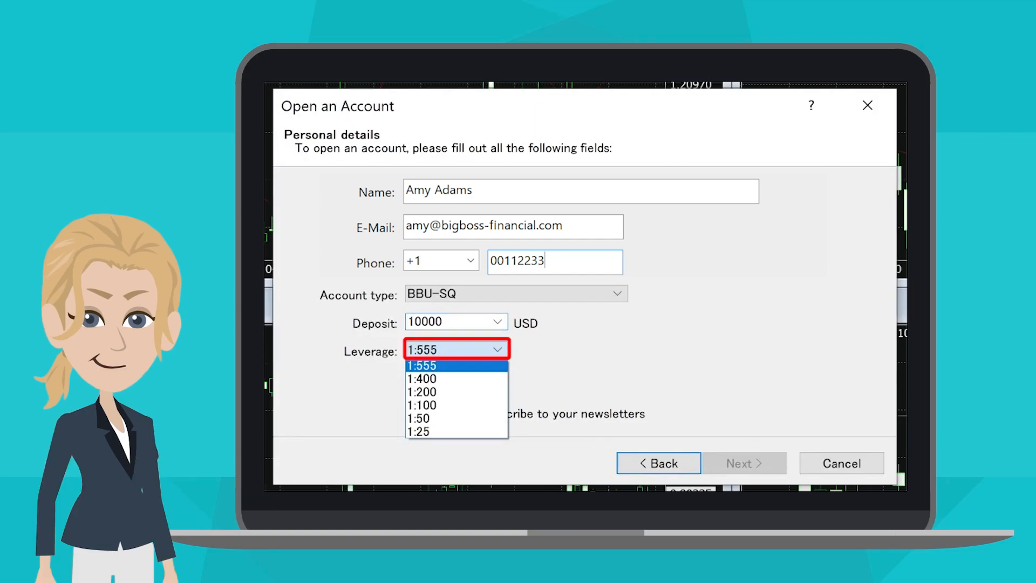
click(421, 365)
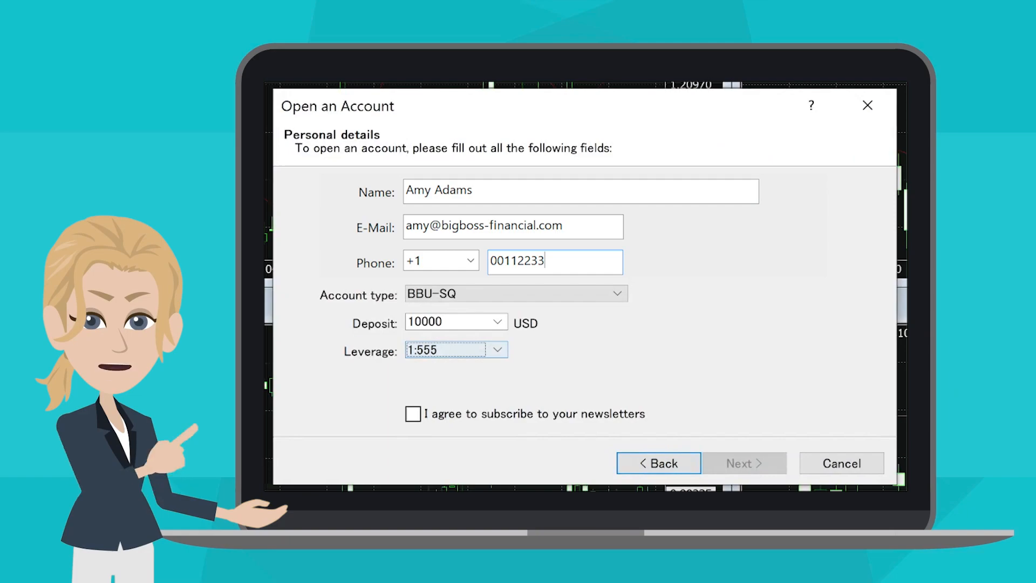
- Tick the newsletter agreement and submit the details to register the demo account
click(412, 414)
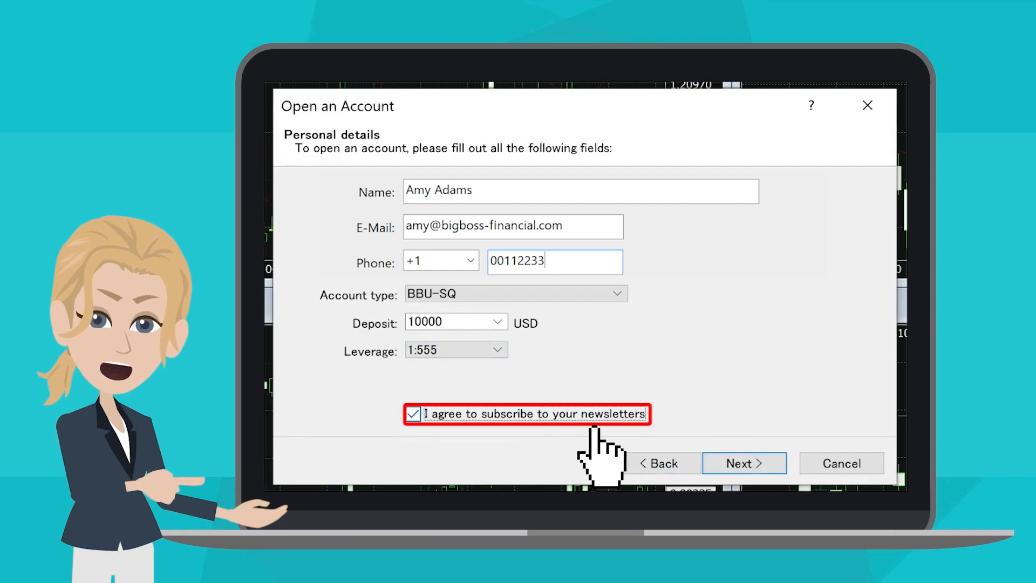
click(745, 463)
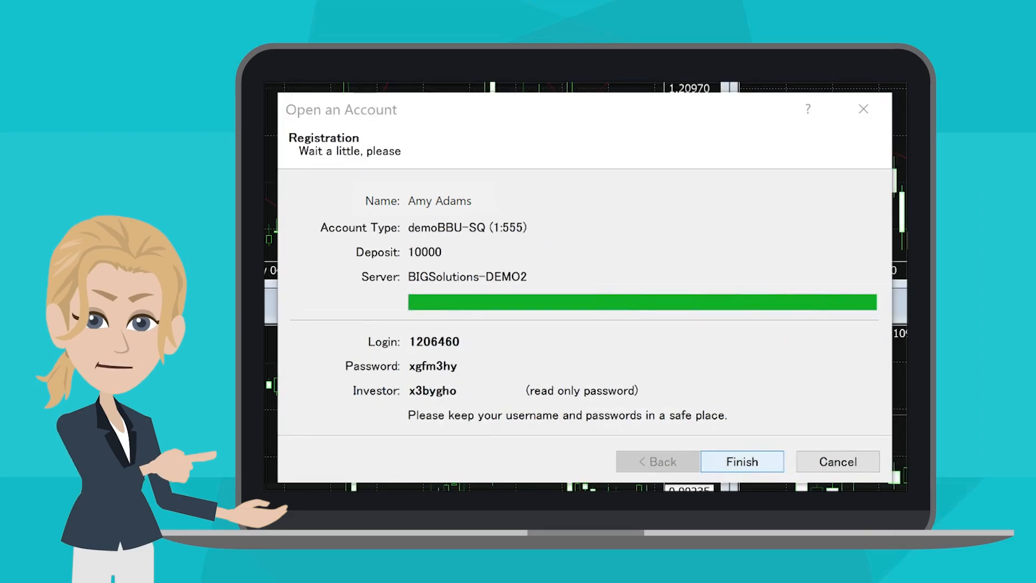
- Finish registration so the terminal logs into the BIGSolutions-DEMO2 demo account
click(743, 462)
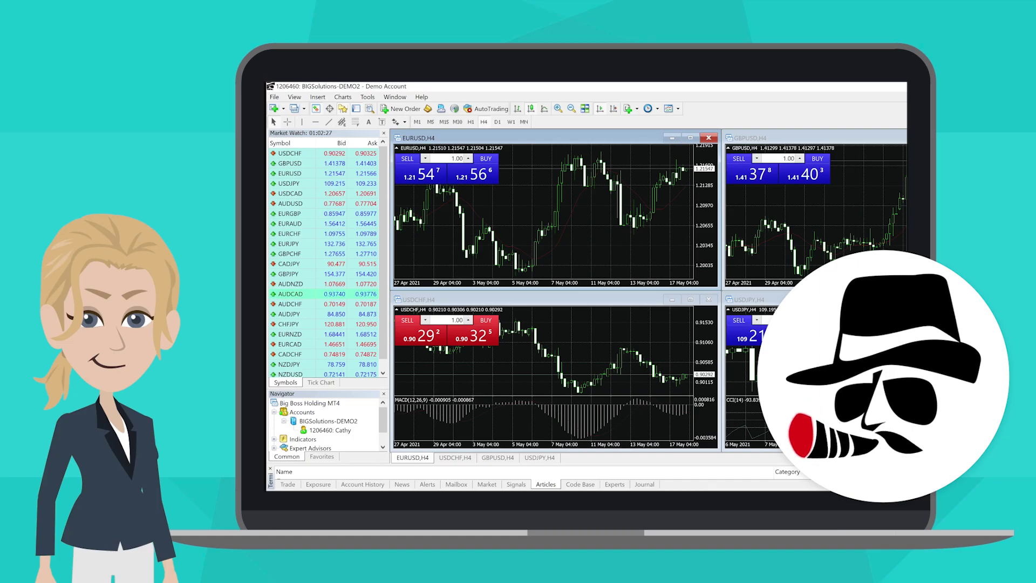
click(456, 484)
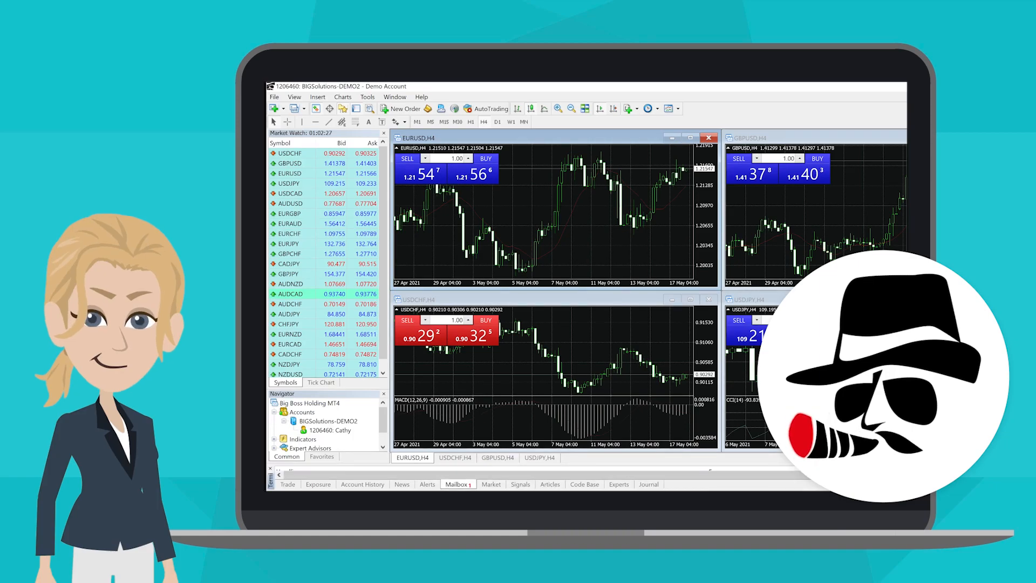